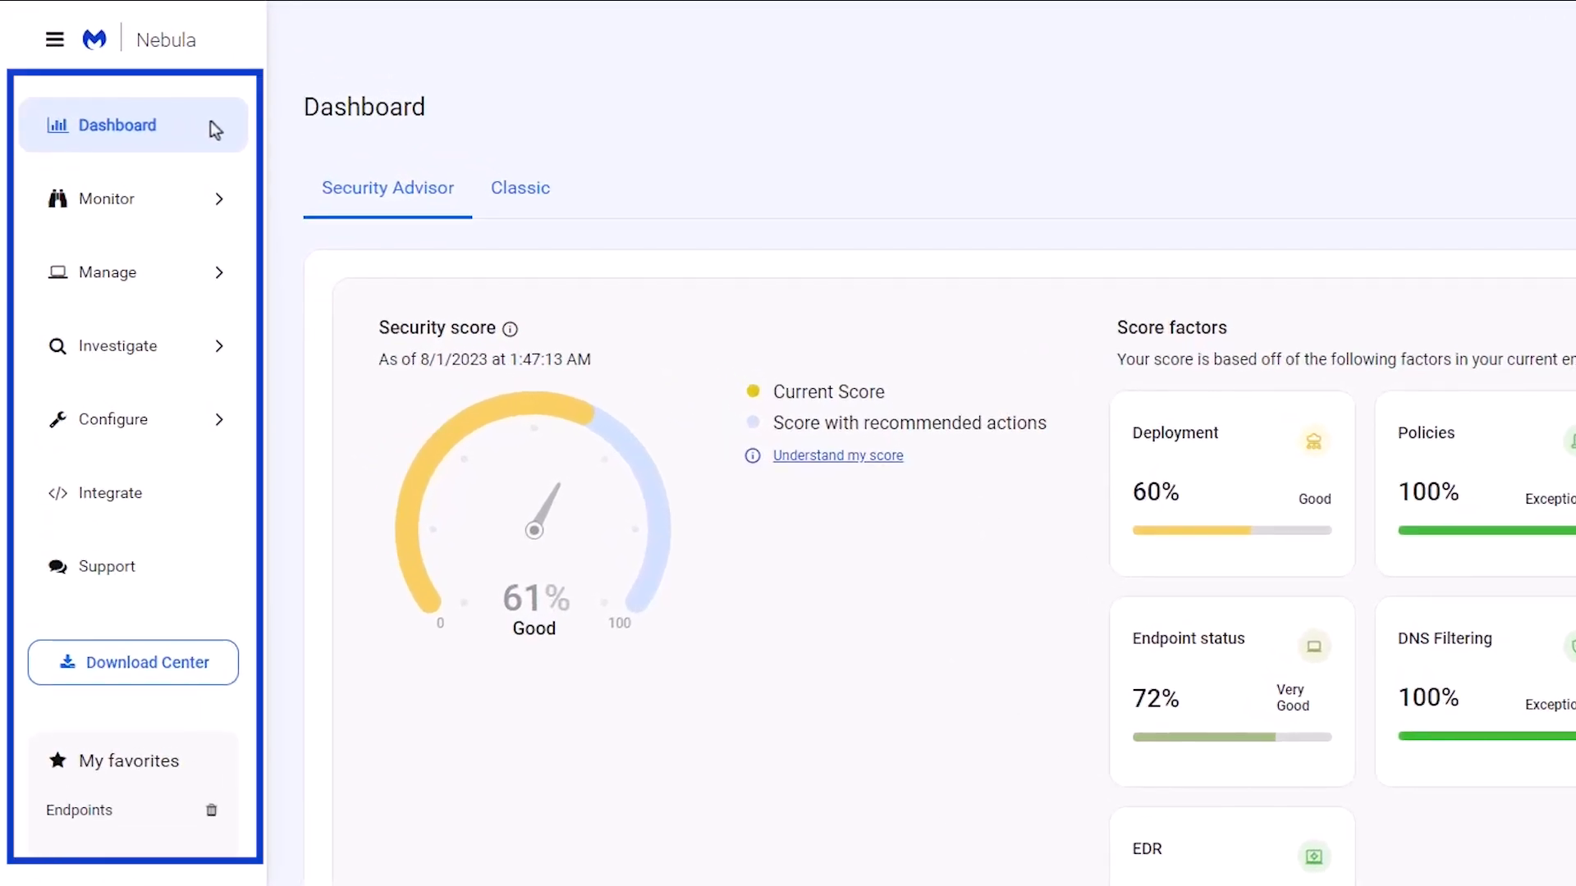
Browse the sidebar's Configure menu items, ending on the Integrate page with OAuth2 clients.
{"action": "left_click", "coordinate": [107, 199]}
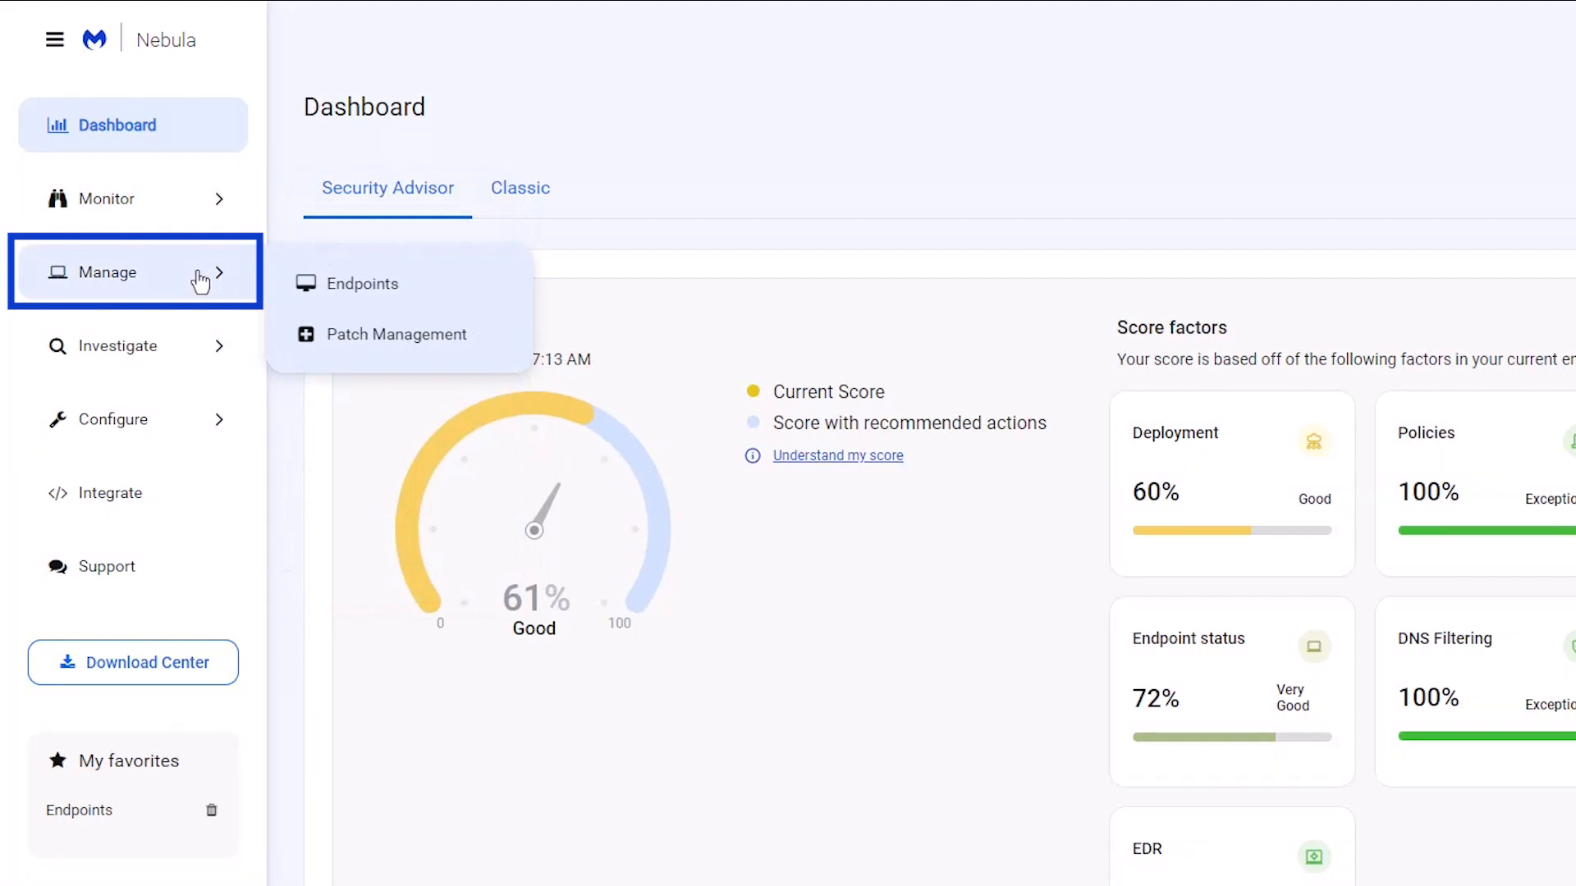
{"action": "mouse_move", "coordinate": [194, 333]}
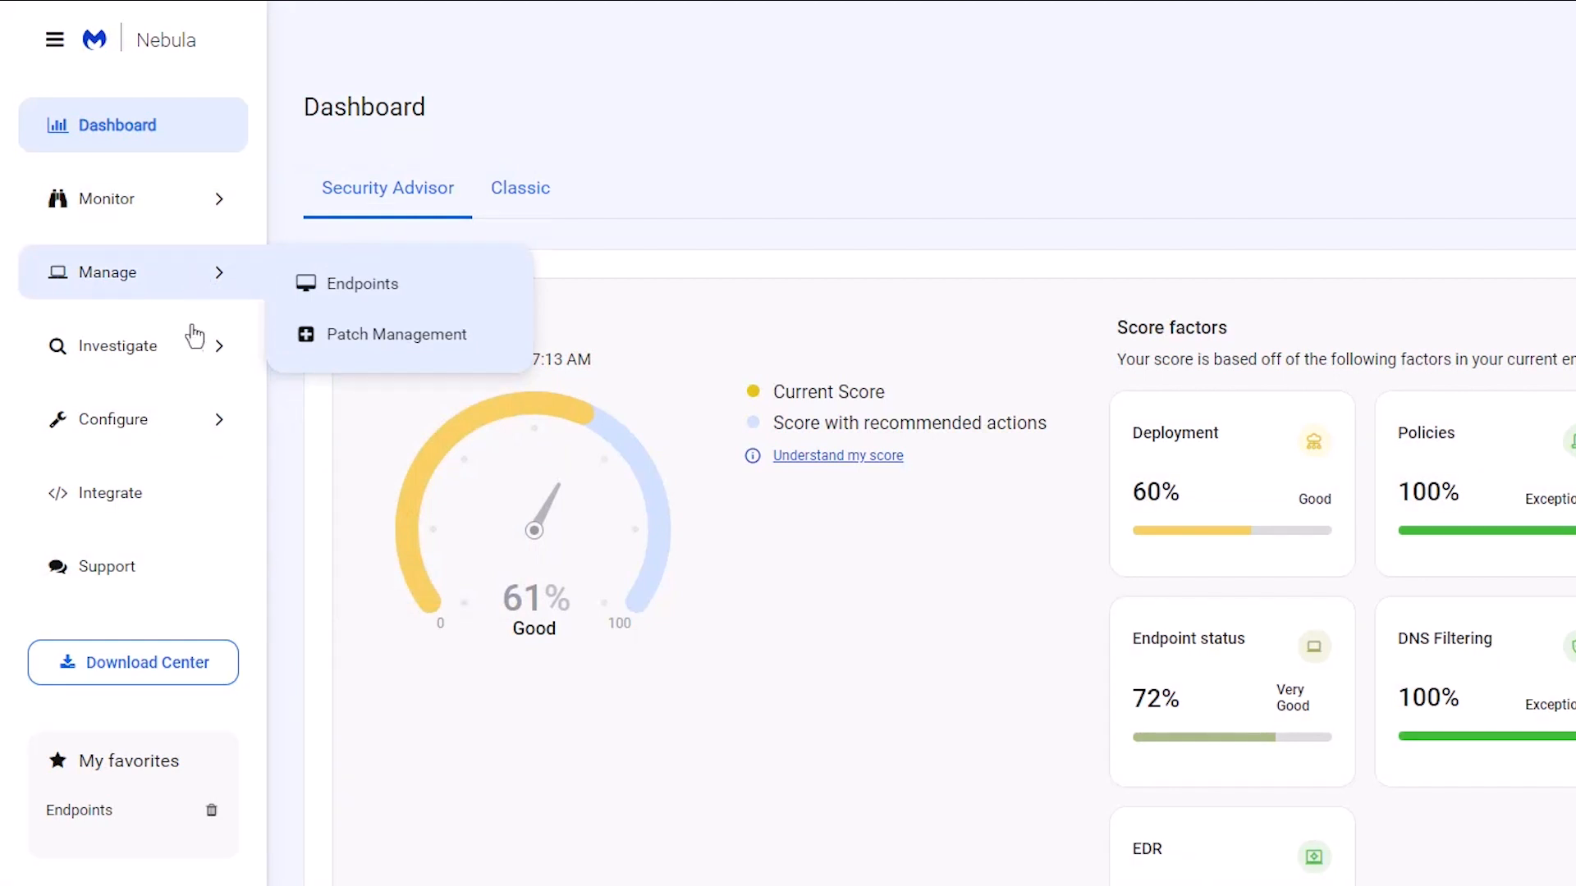
{"action": "left_click", "coordinate": [117, 346]}
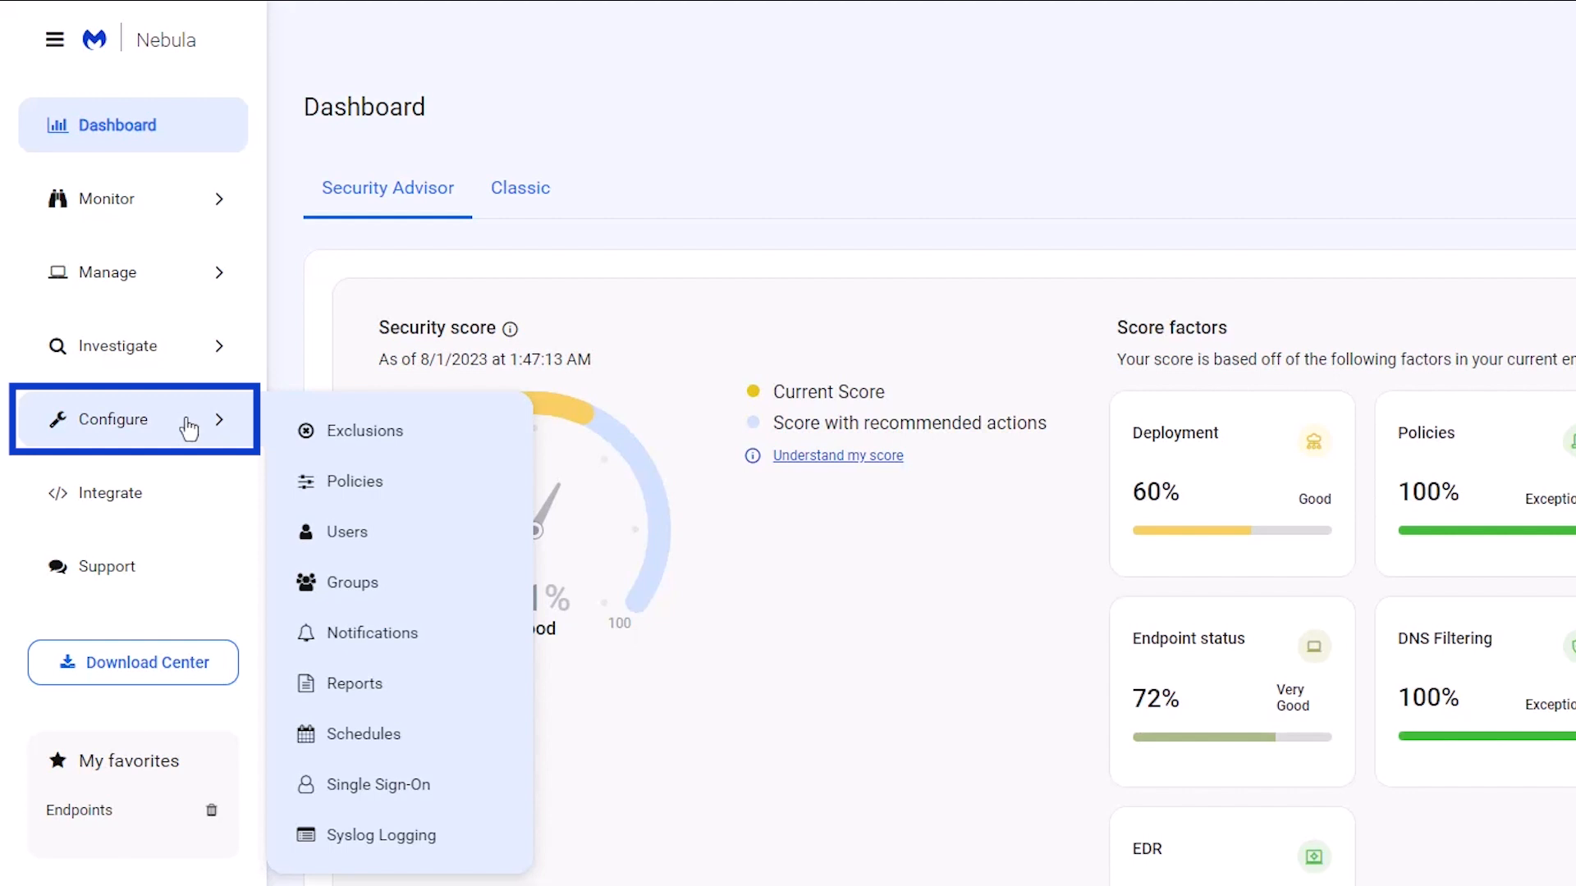
{"action": "mouse_move", "coordinate": [193, 431]}
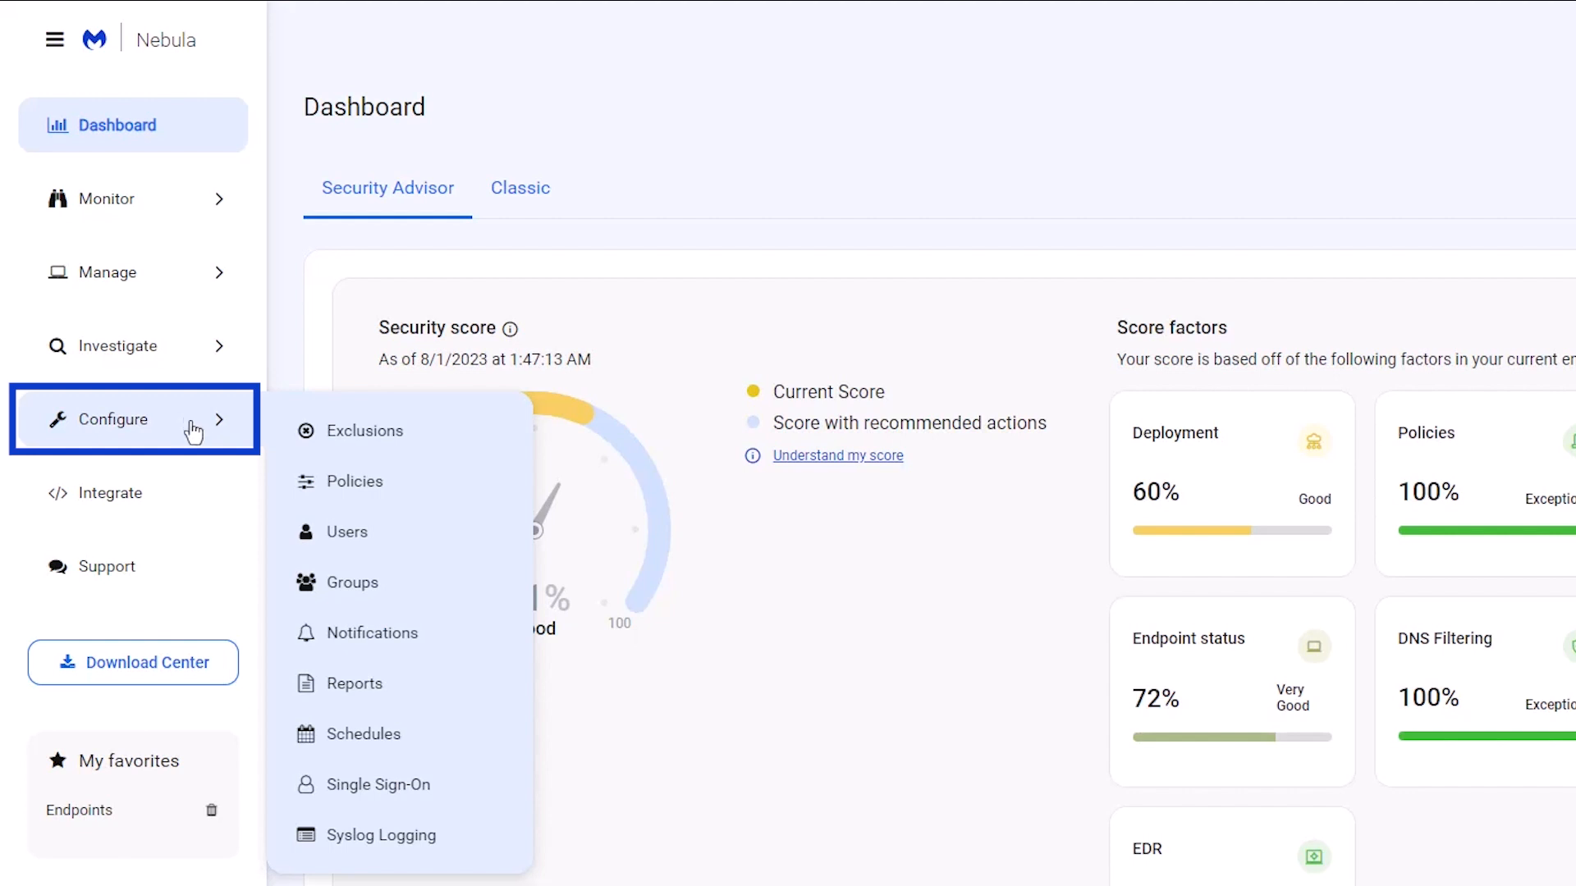
{"action": "mouse_move", "coordinate": [310, 538]}
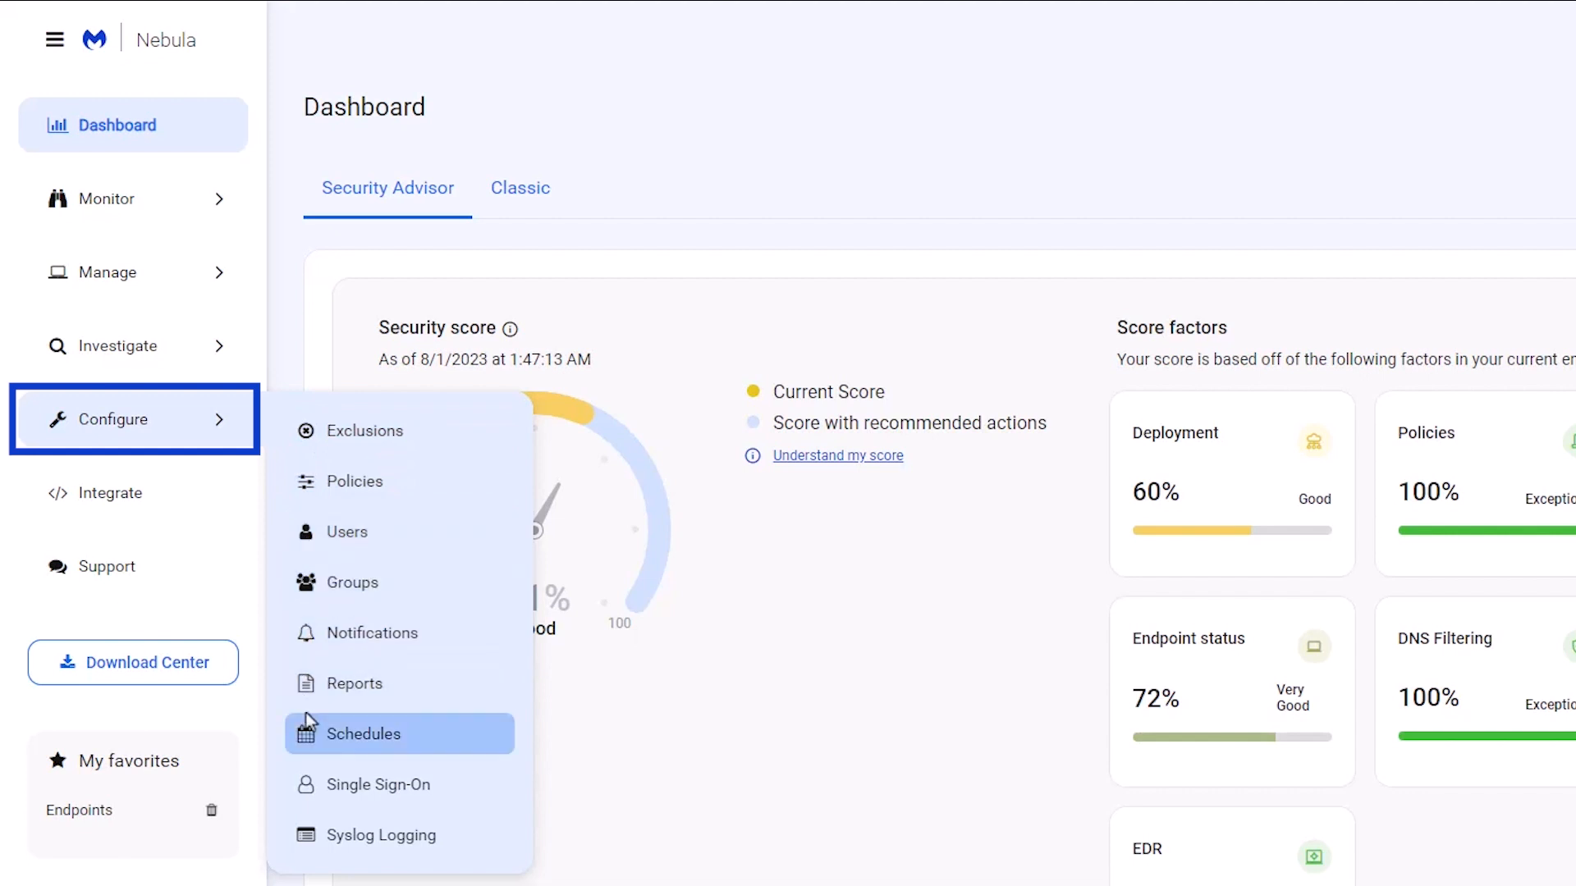
{"action": "mouse_move", "coordinate": [318, 745]}
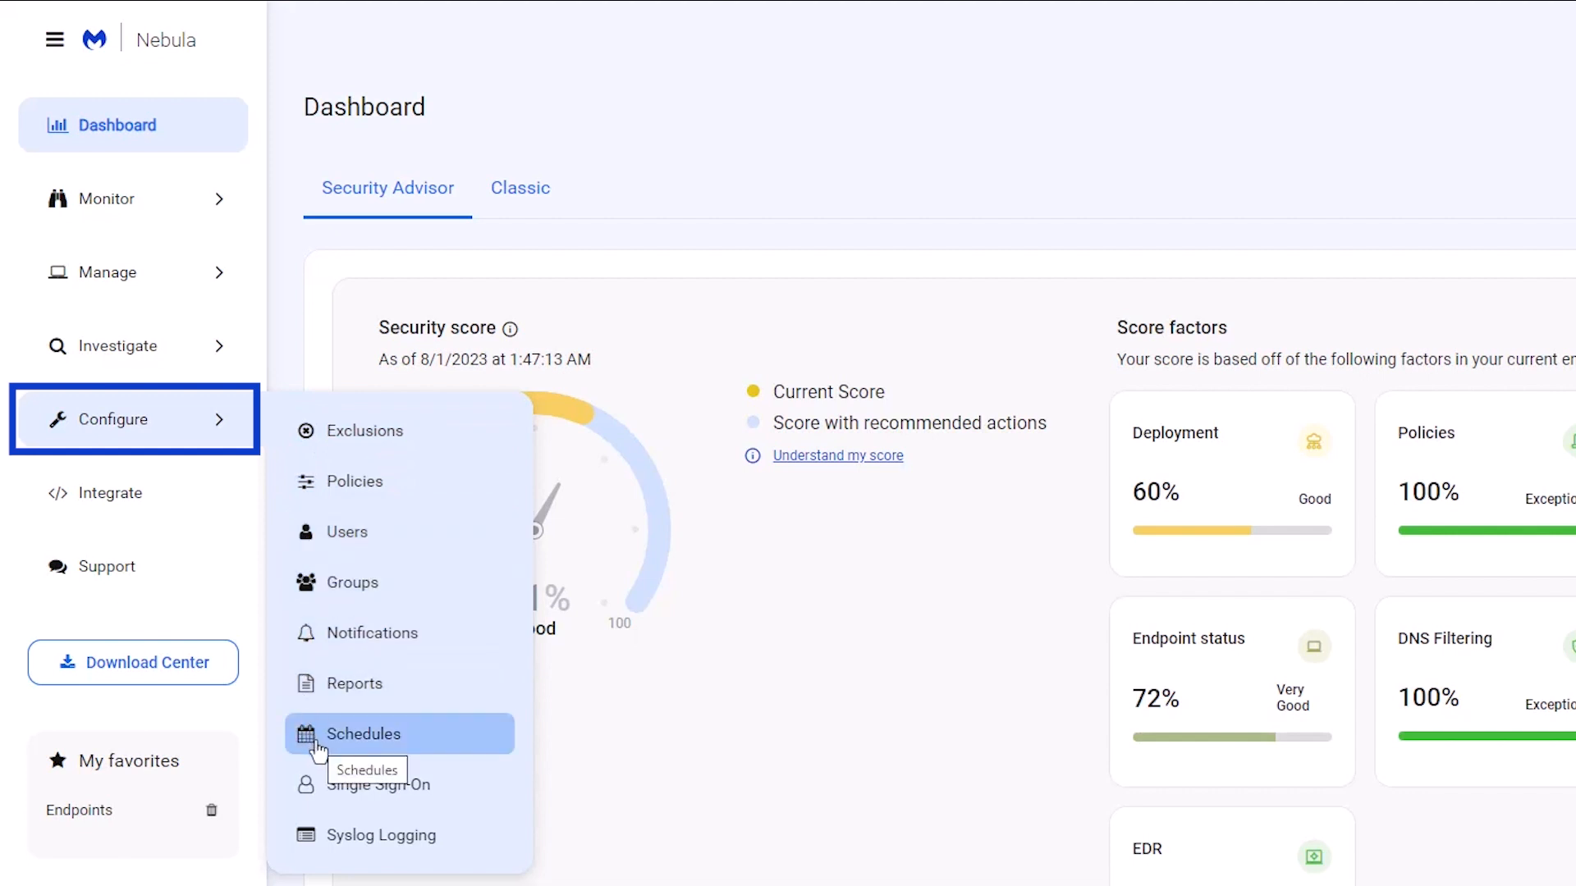
{"action": "mouse_move", "coordinate": [180, 531]}
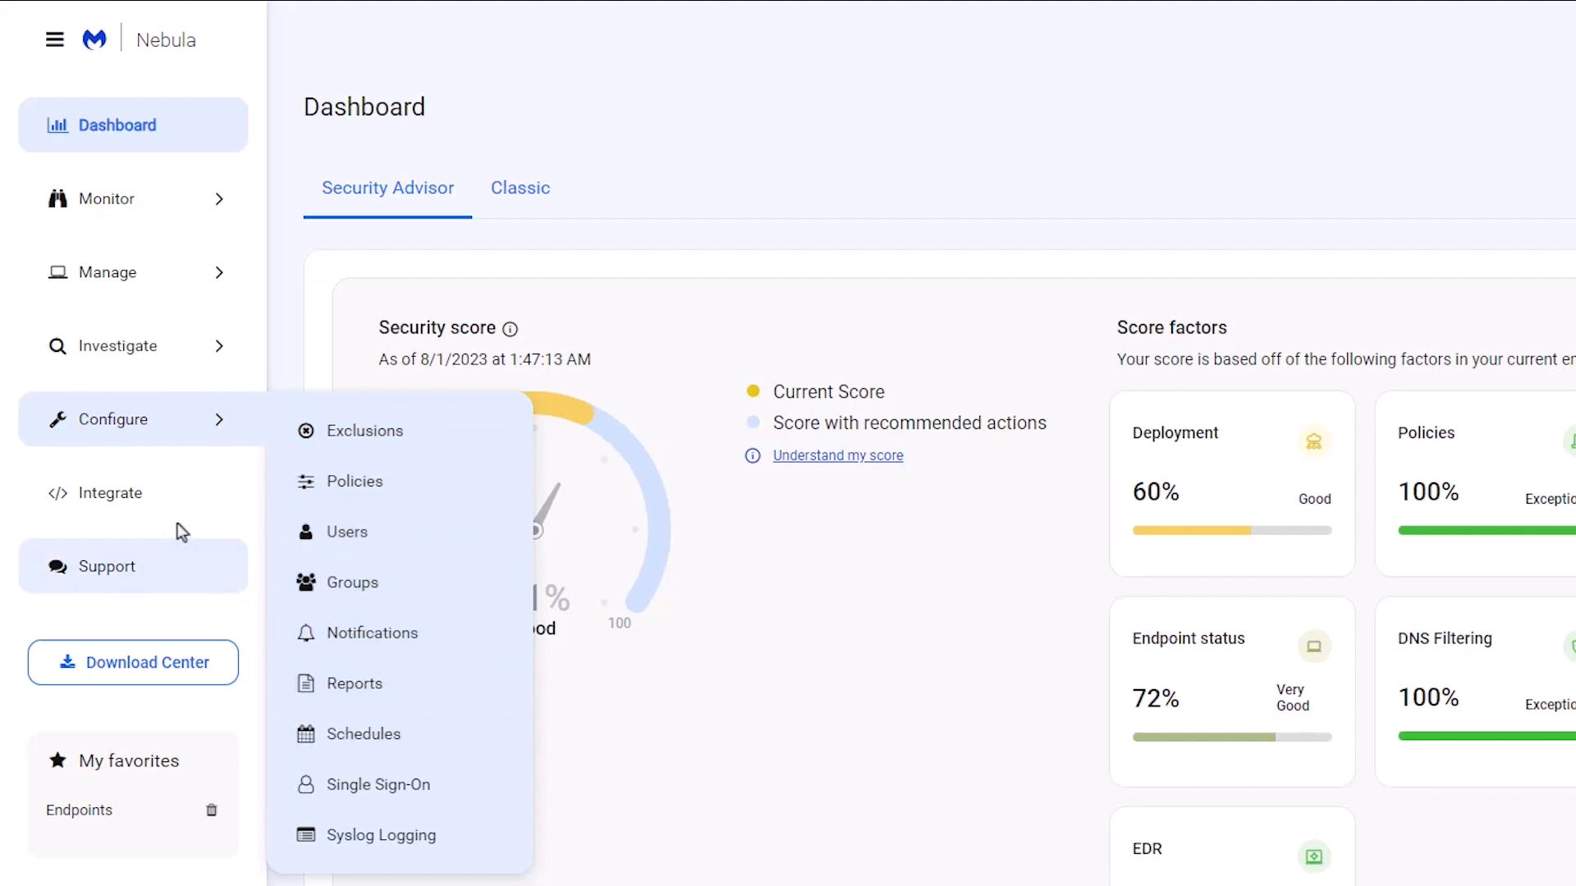
{"action": "left_click", "coordinate": [110, 493]}
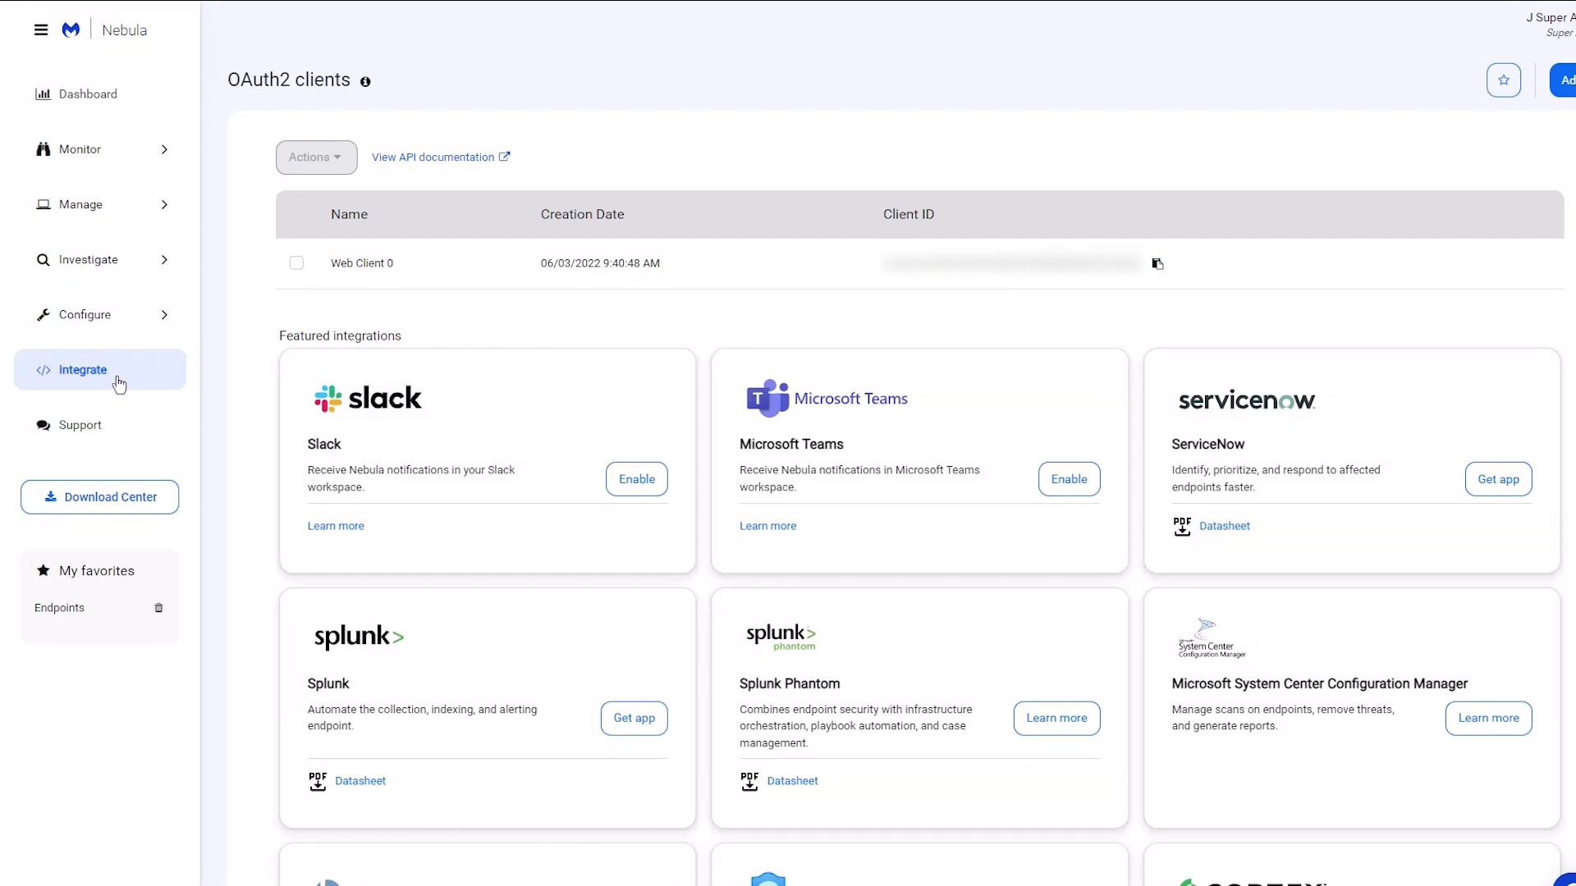
Open the Support Tickets page listing four open tickets.
{"action": "left_click", "coordinate": [79, 425]}
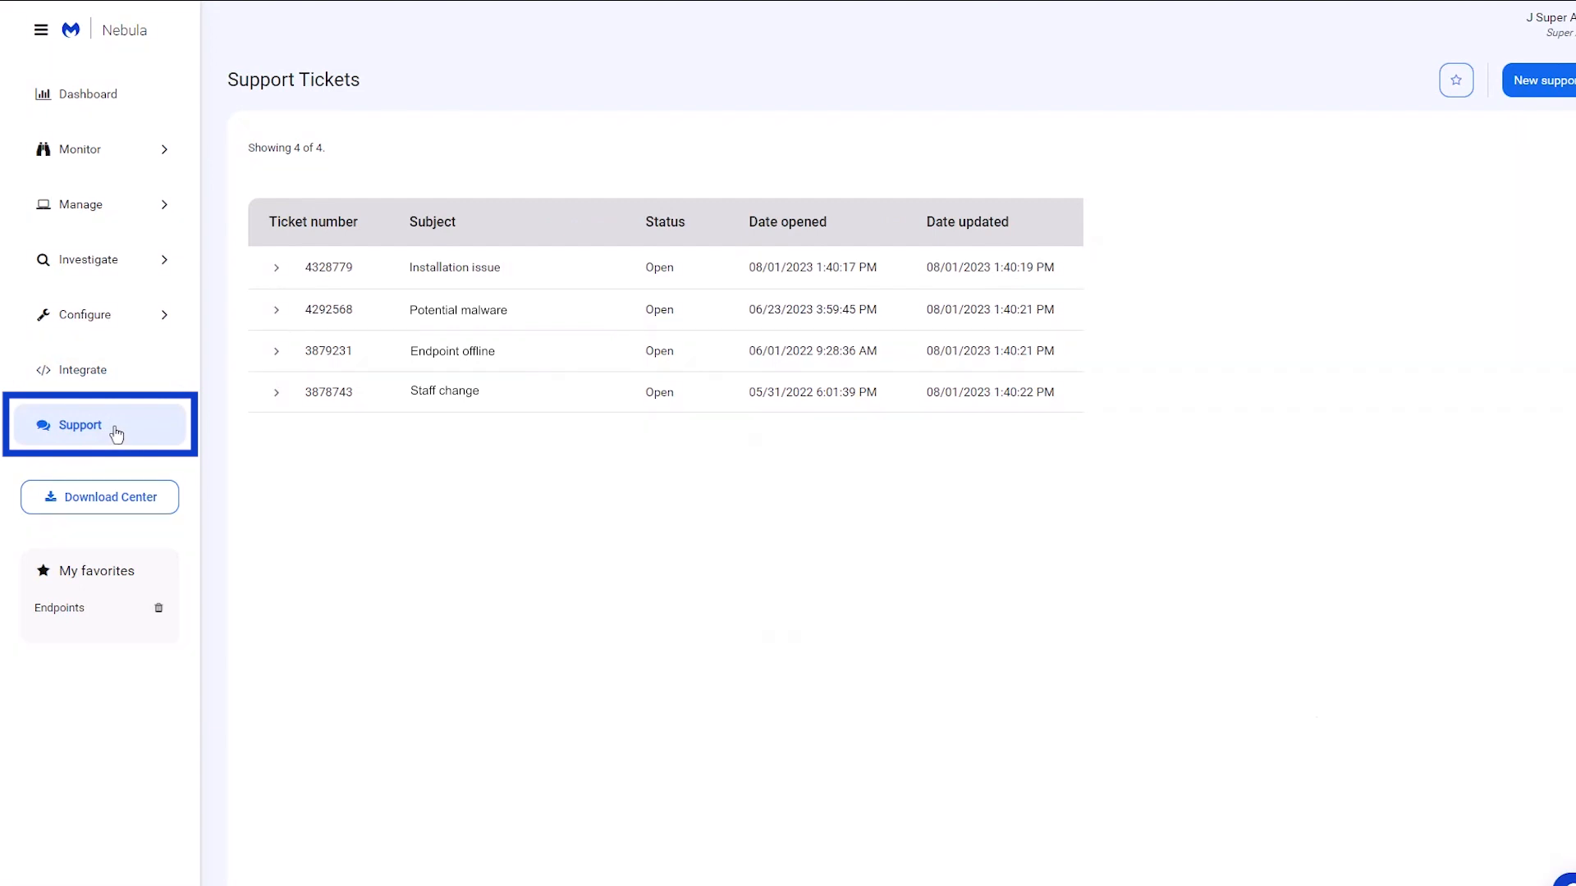
{"action": "mouse_move", "coordinate": [1456, 81]}
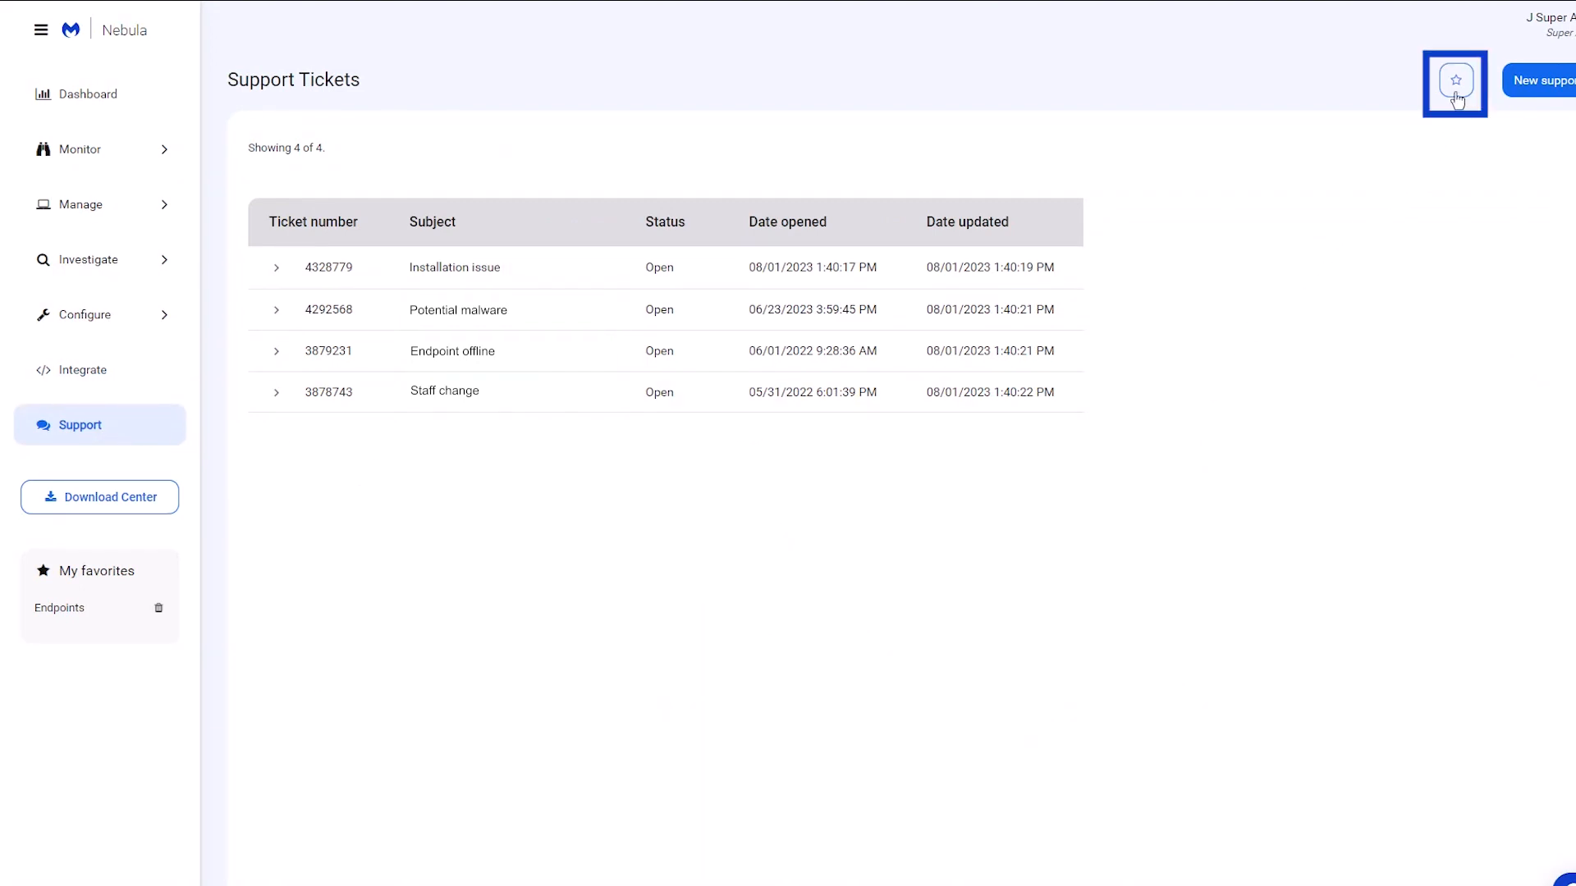
Star Support Tickets as a favorite, then open the Download Center's Downloads page.
{"action": "left_click", "coordinate": [1455, 79]}
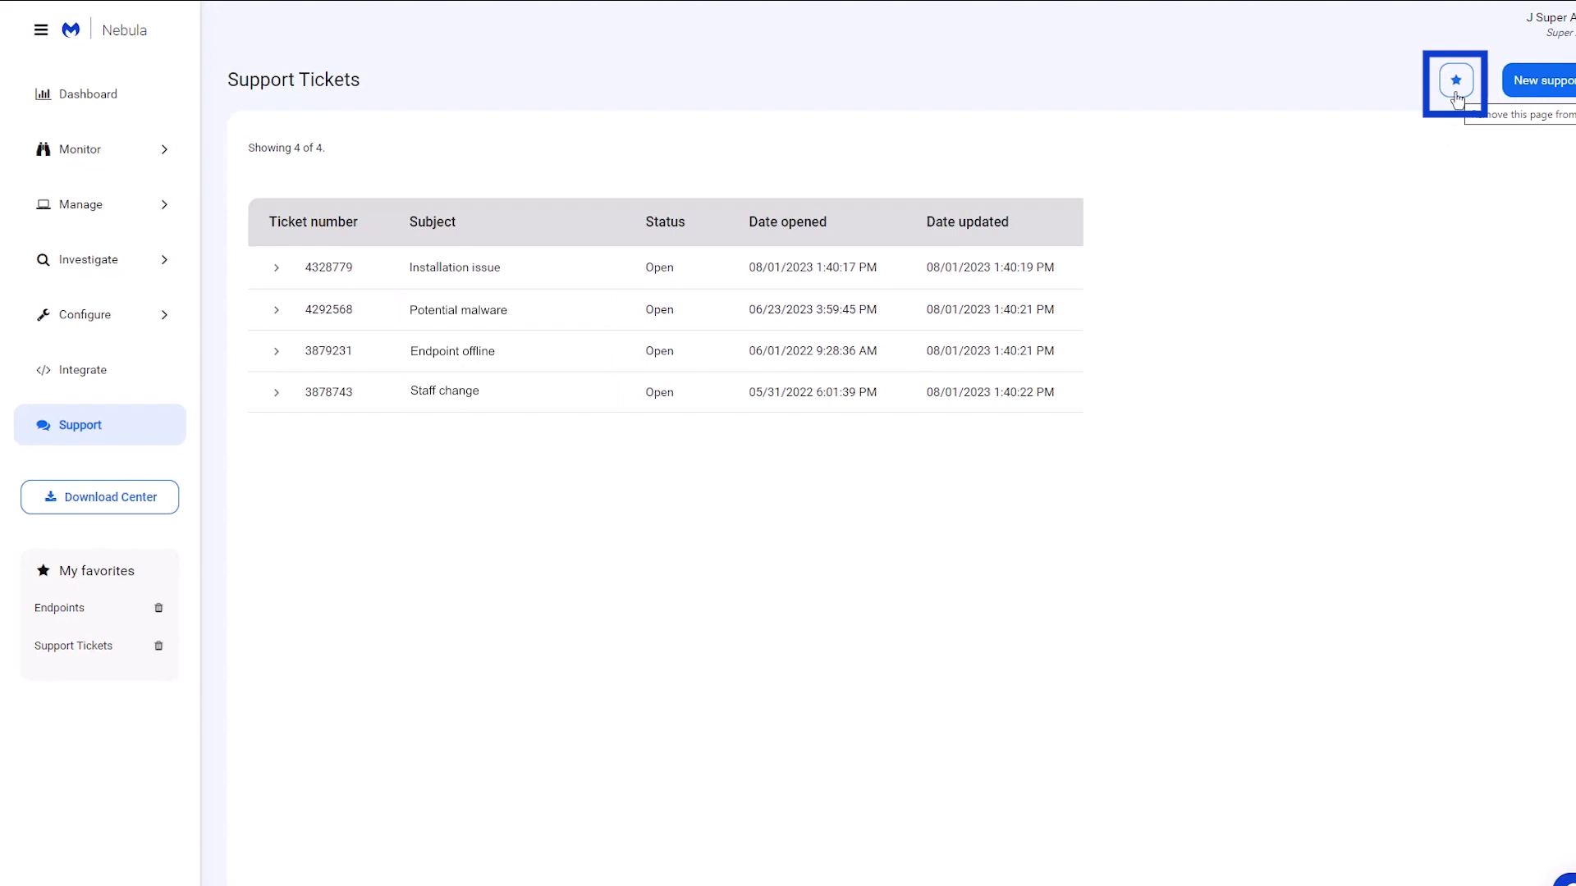
{"action": "left_click", "coordinate": [1454, 79]}
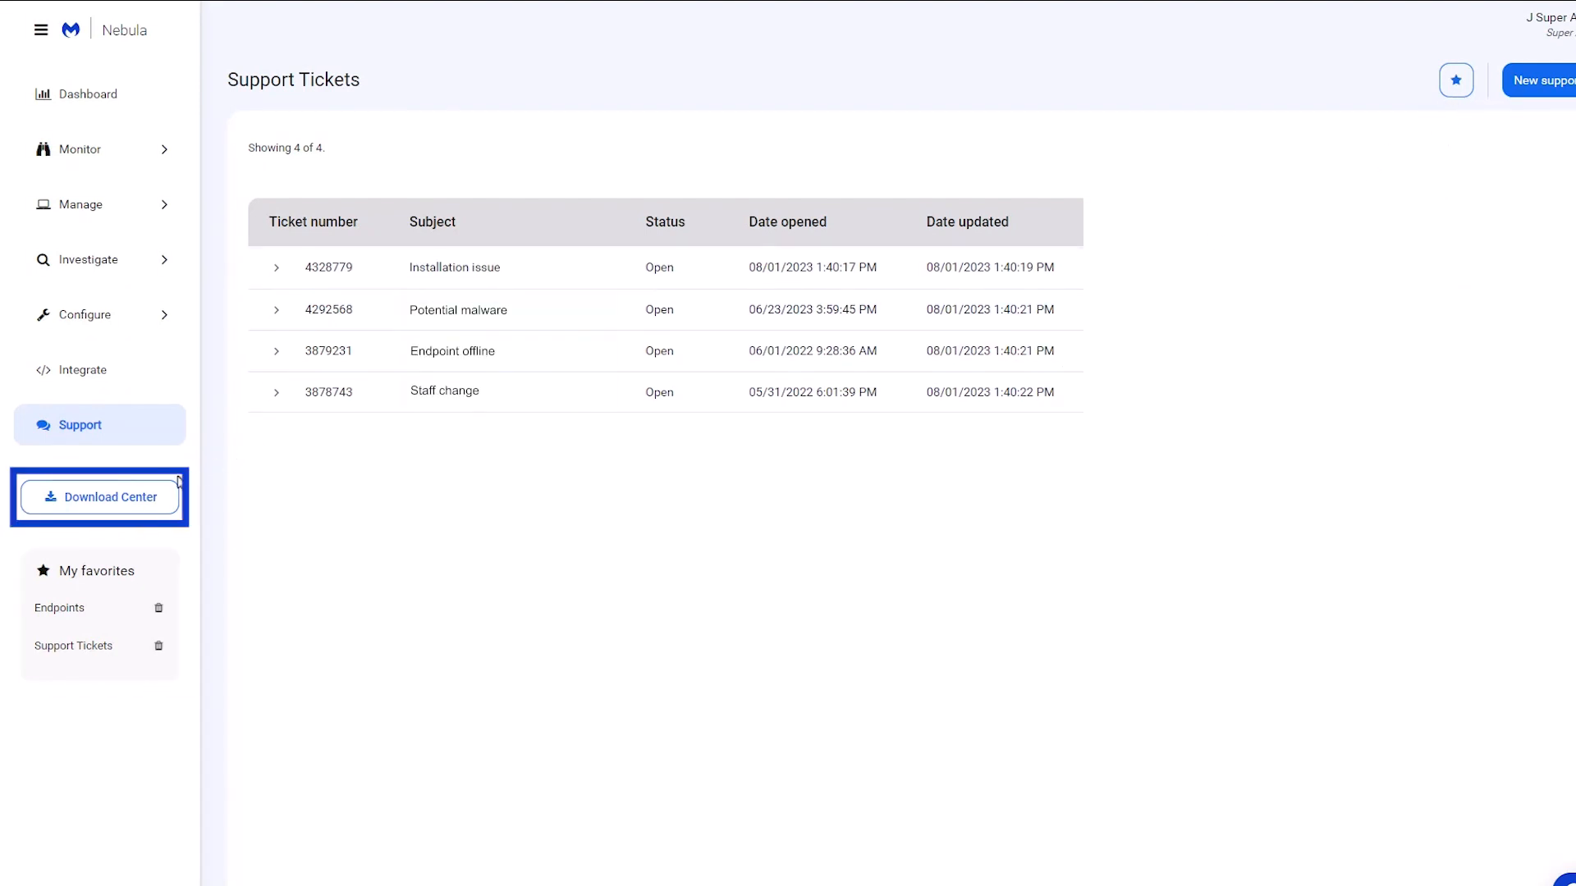
{"action": "left_click", "coordinate": [107, 498]}
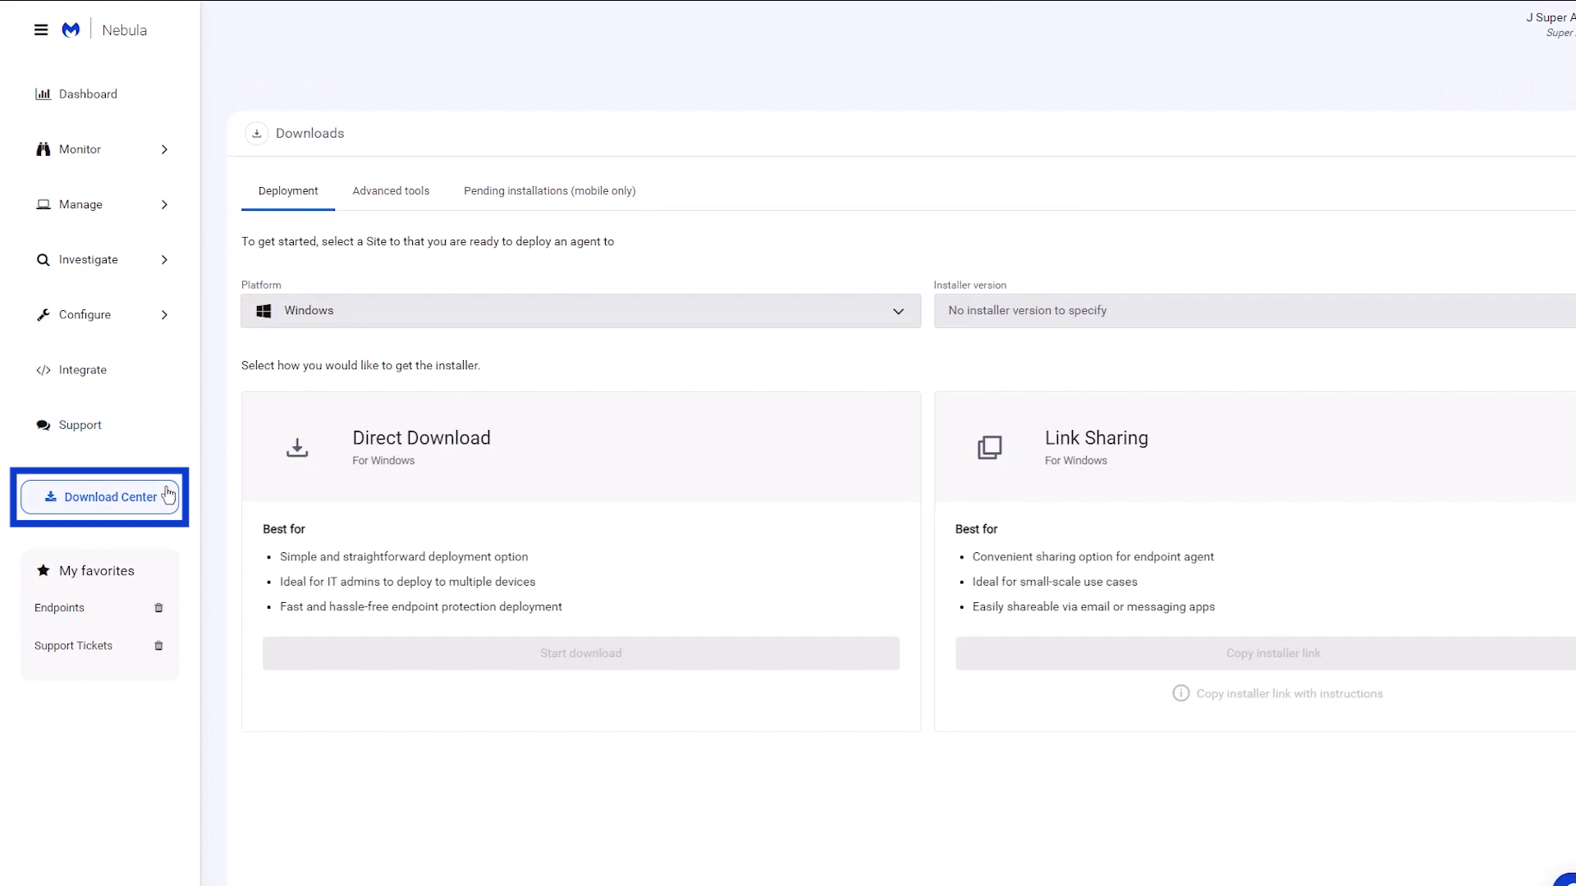